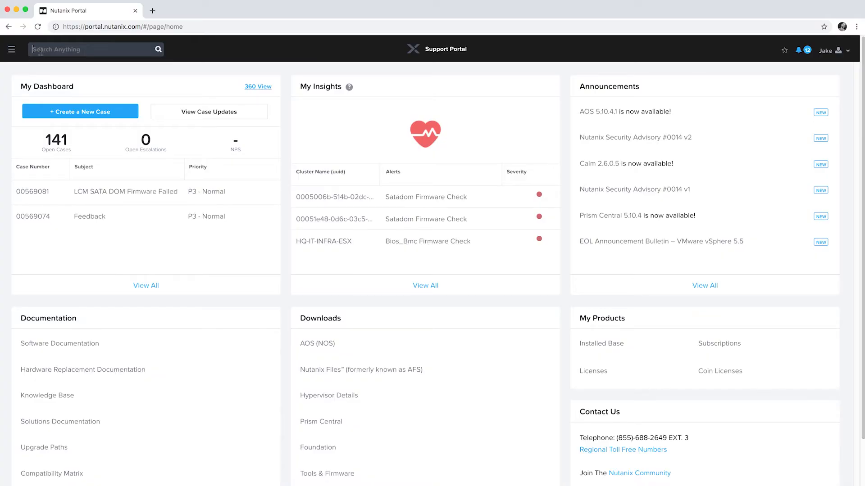
# Search the portal for 'rack mount' and scroll the Rack Mounting guide to its mounting instructions.
pyautogui.write('rack mo')
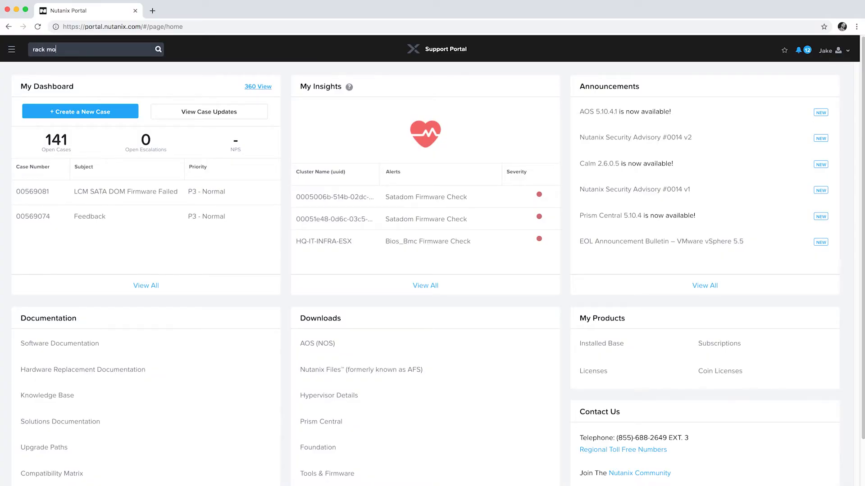
pyautogui.press('Enter')
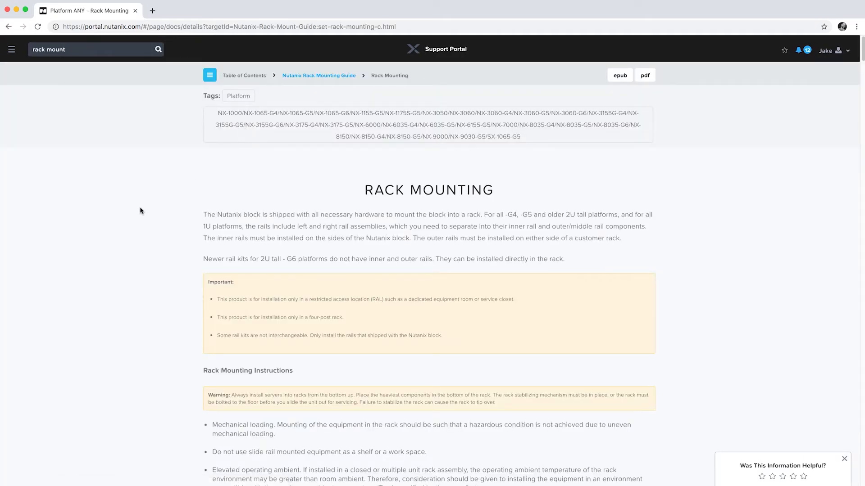
pyautogui.scroll(-3)
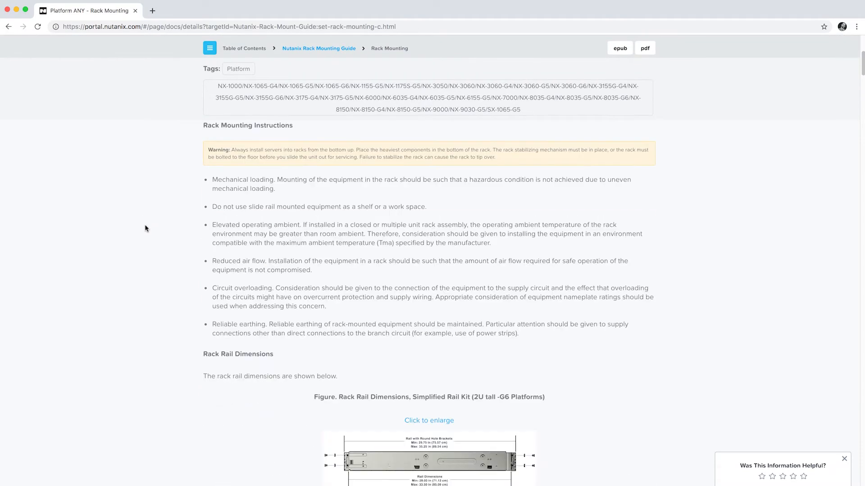